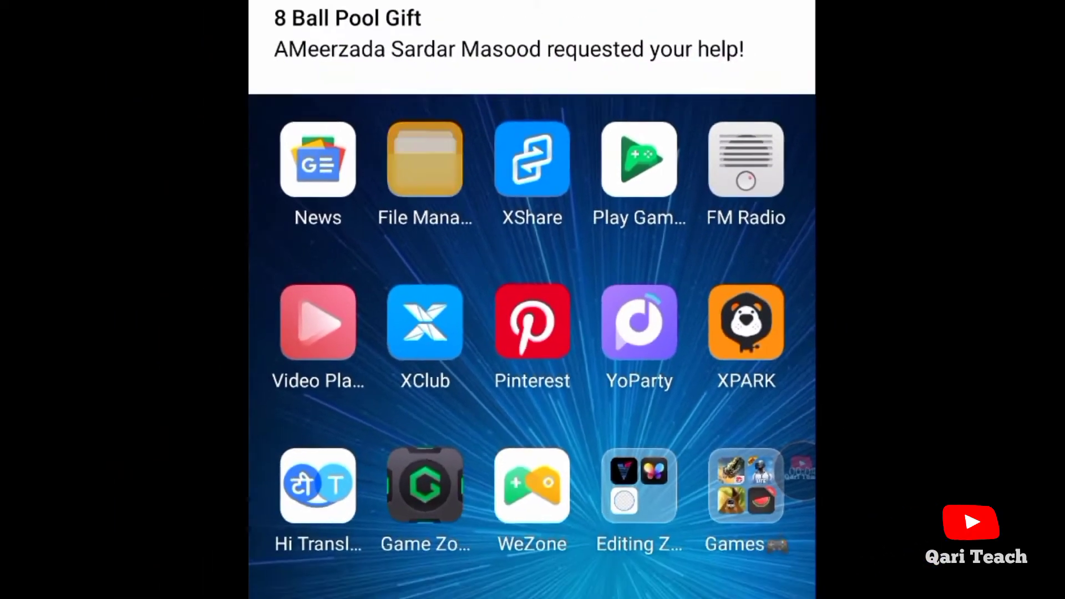
Step: Browse internal storage in File Manager up to the Android folder, then return to the home screen
left_click(425, 160)
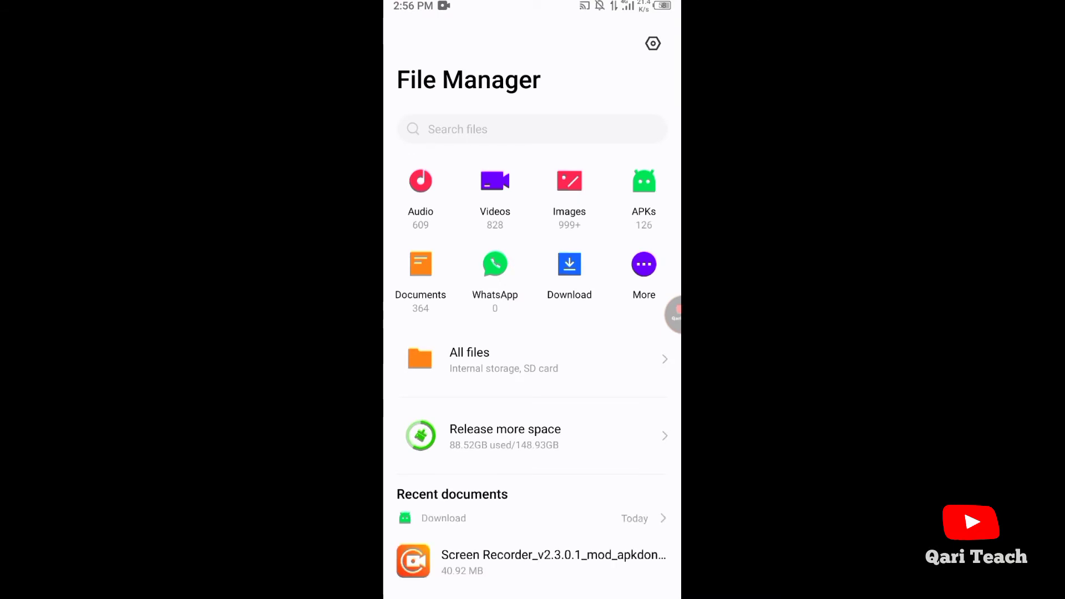
left_click(532, 358)
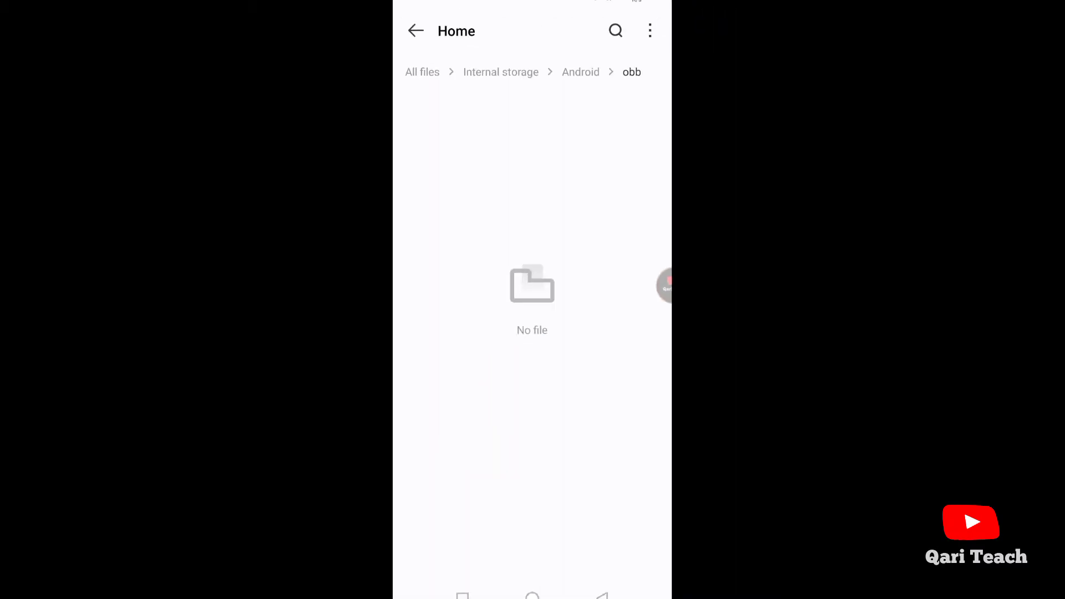
left_click(580, 72)
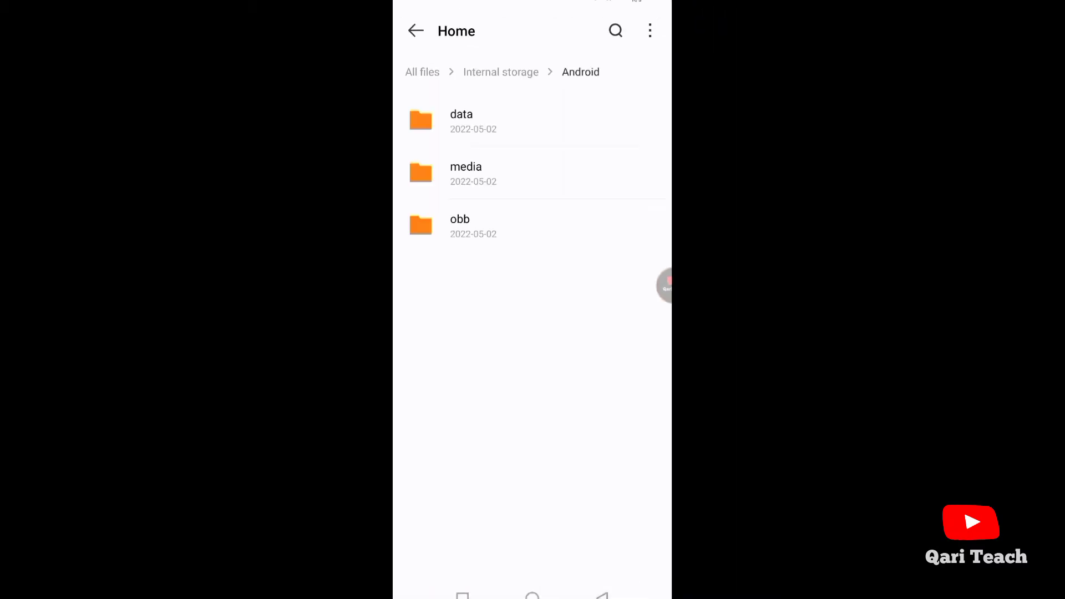
left_click(531, 580)
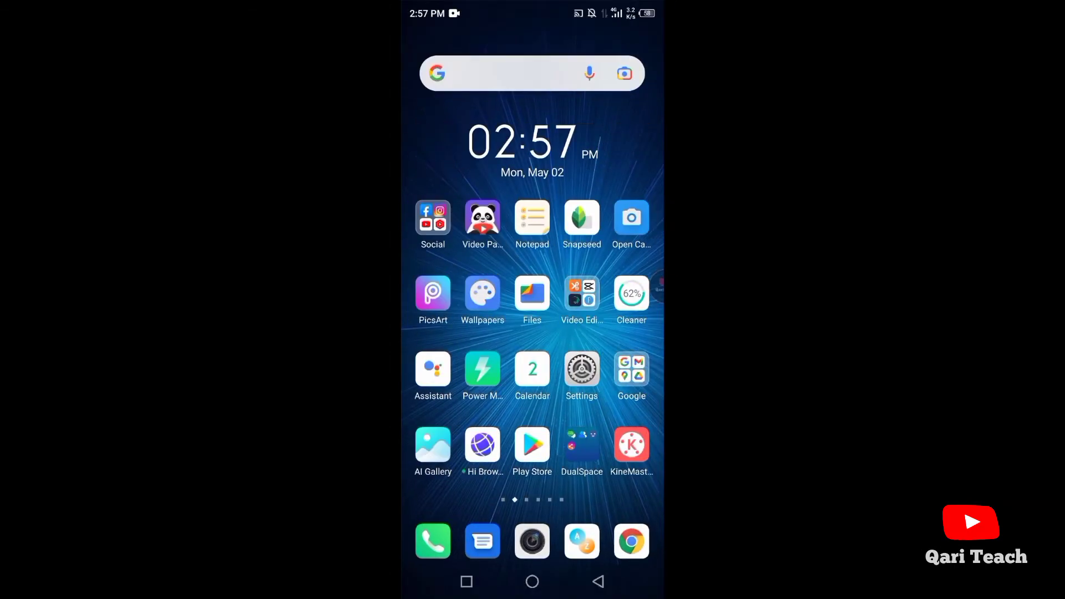
left_click(531, 446)
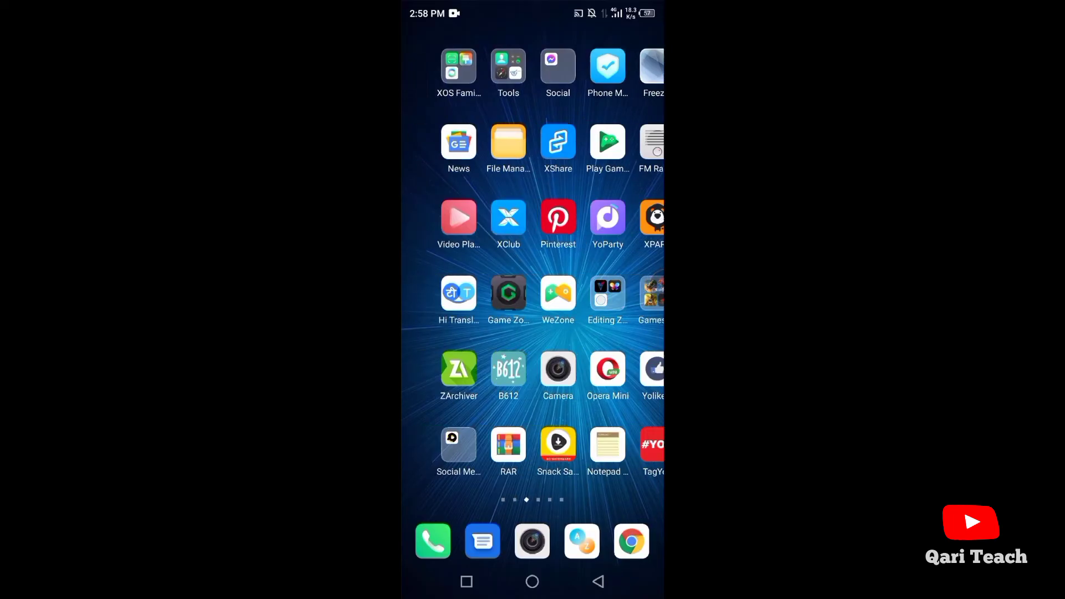
Step: Launch Files and go into the Infinix HOT 11S internal storage toward Android > data
left_click(507, 73)
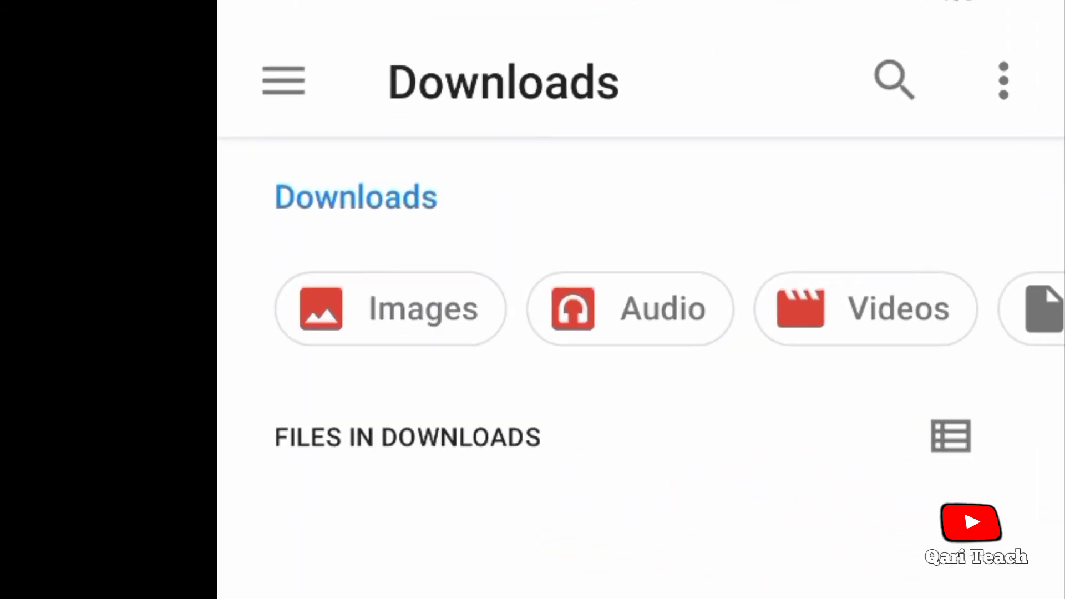
left_click(283, 80)
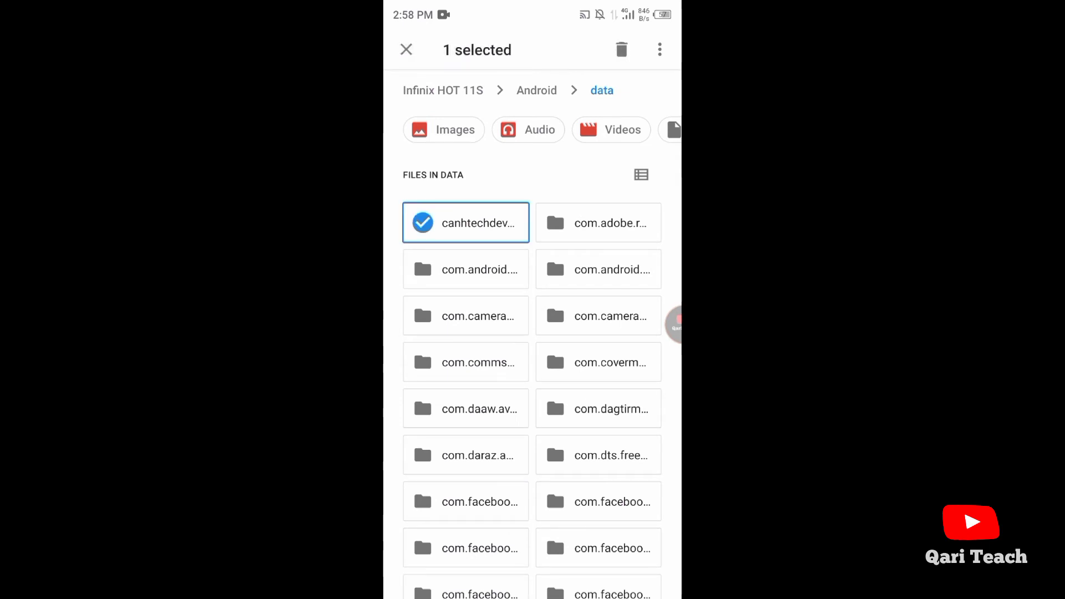
Step: Select two app folders in Android obb, look inside com.dts.freefireth, then go back up the path
left_click(658, 50)
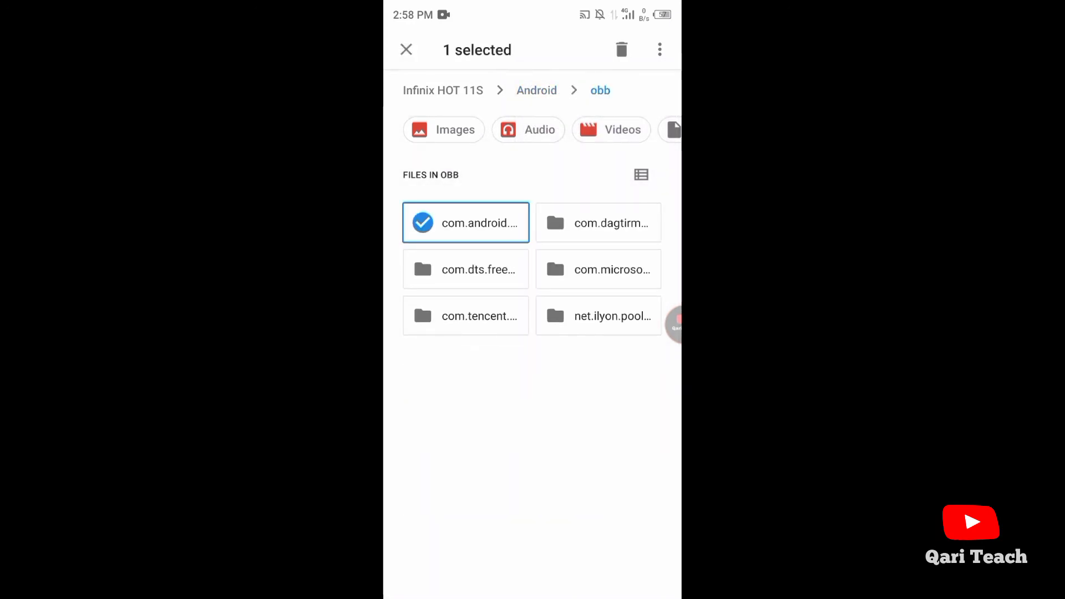
left_click(659, 50)
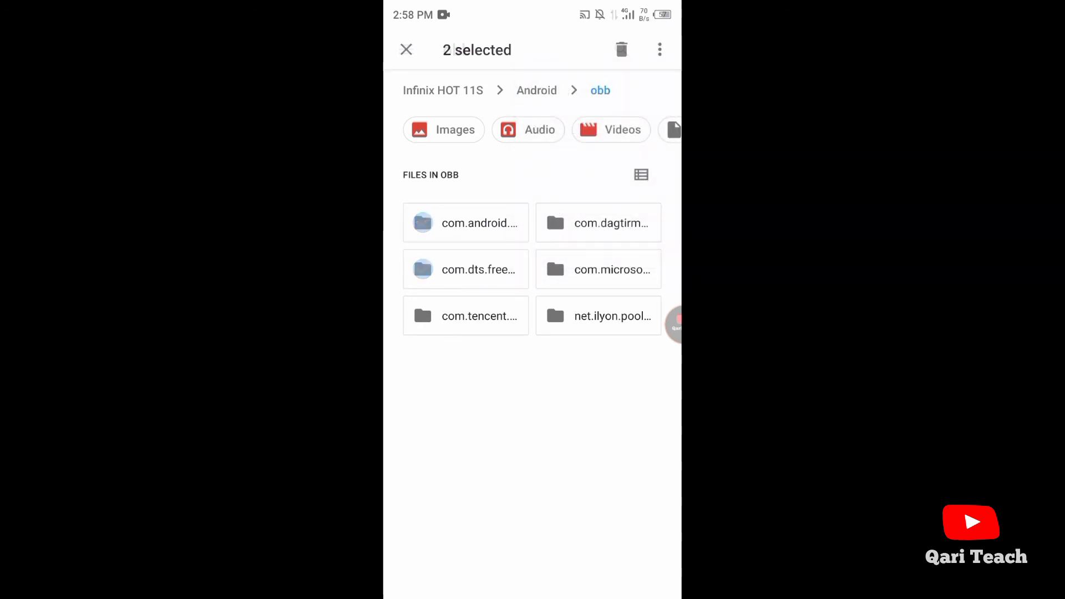
left_click(465, 269)
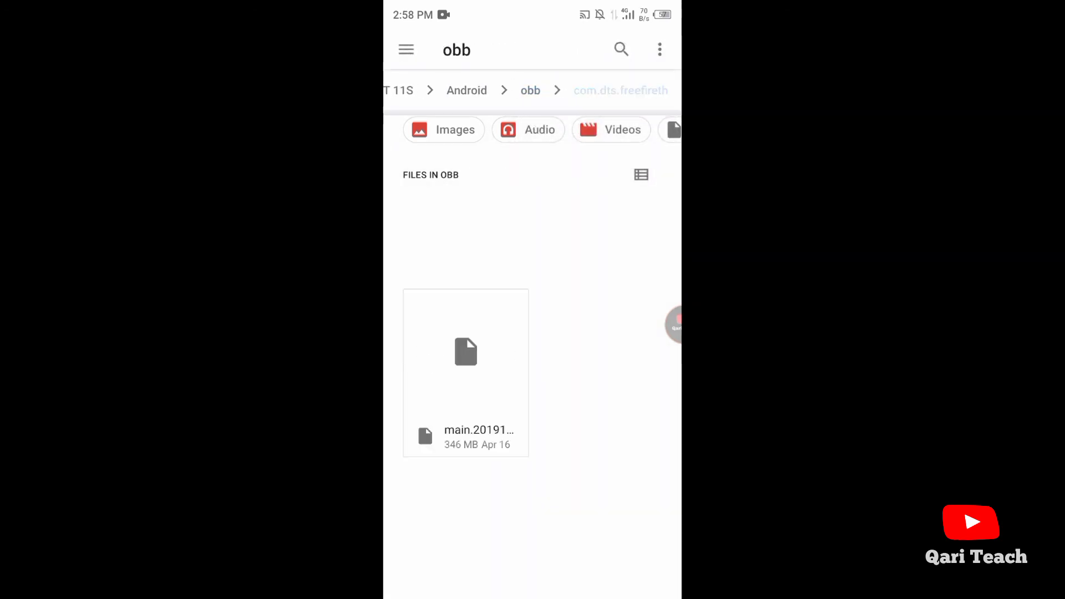
left_click(398, 89)
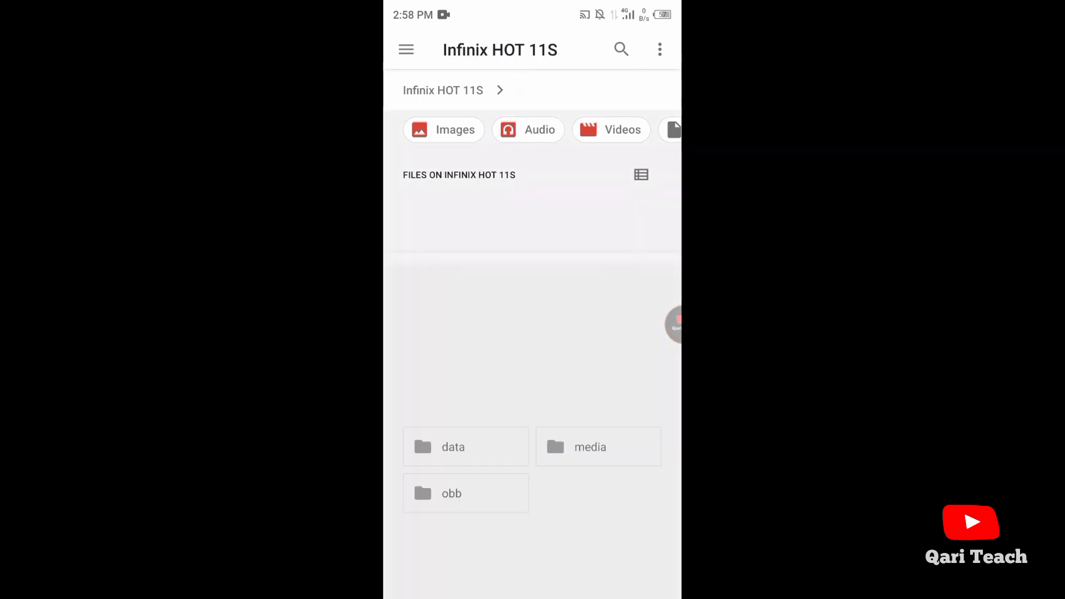